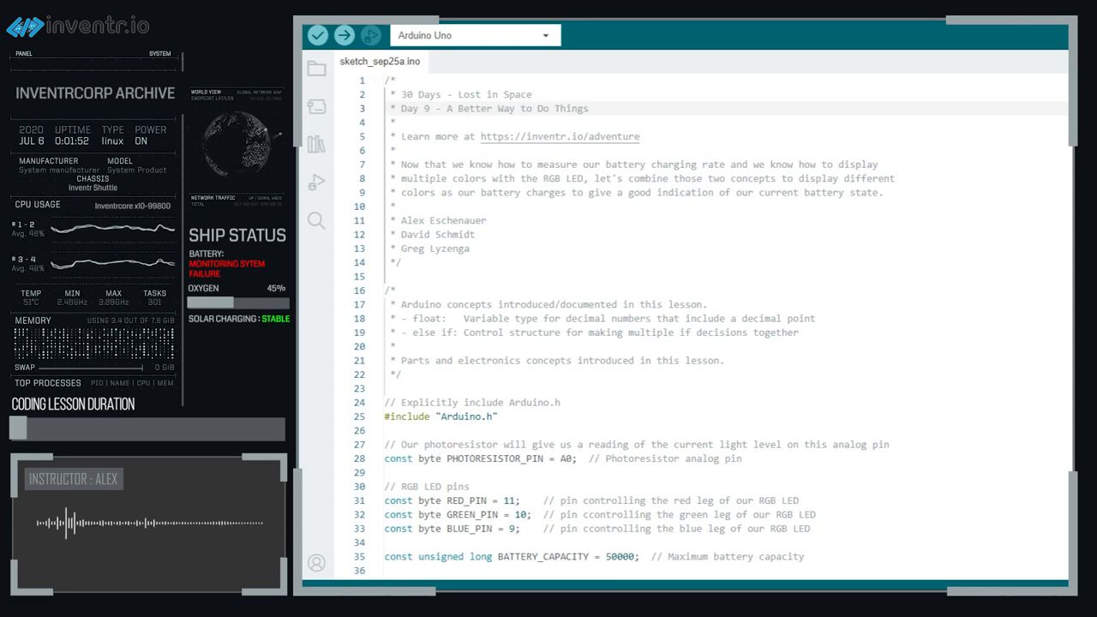
# - Review the sketch, then fold away the opening header comment block
pyautogui.scroll(-3)
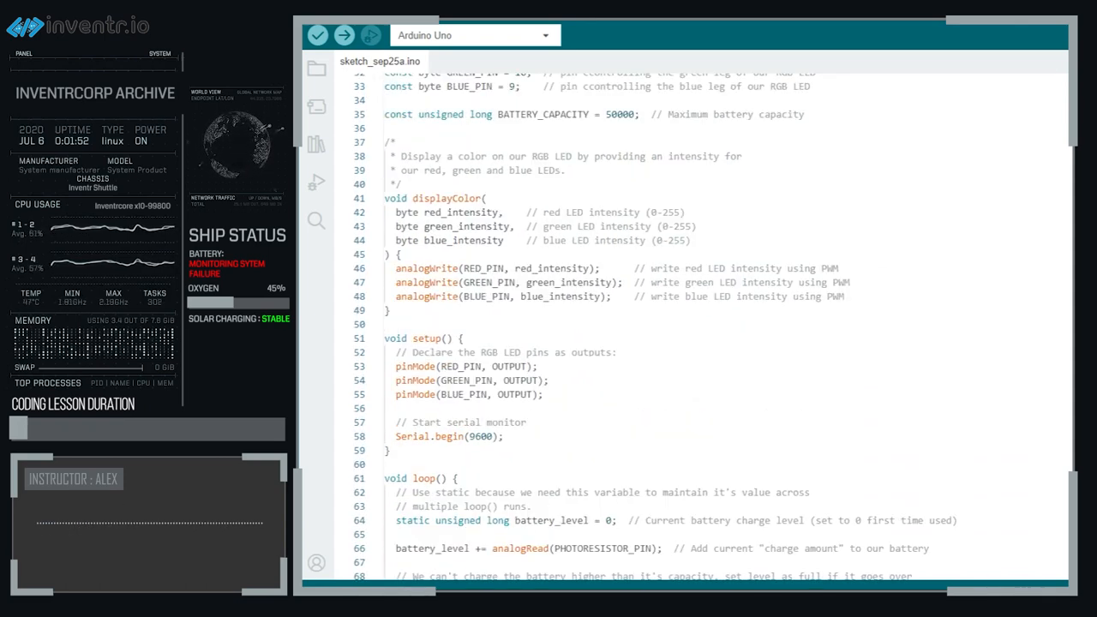
pyautogui.scroll(-3)
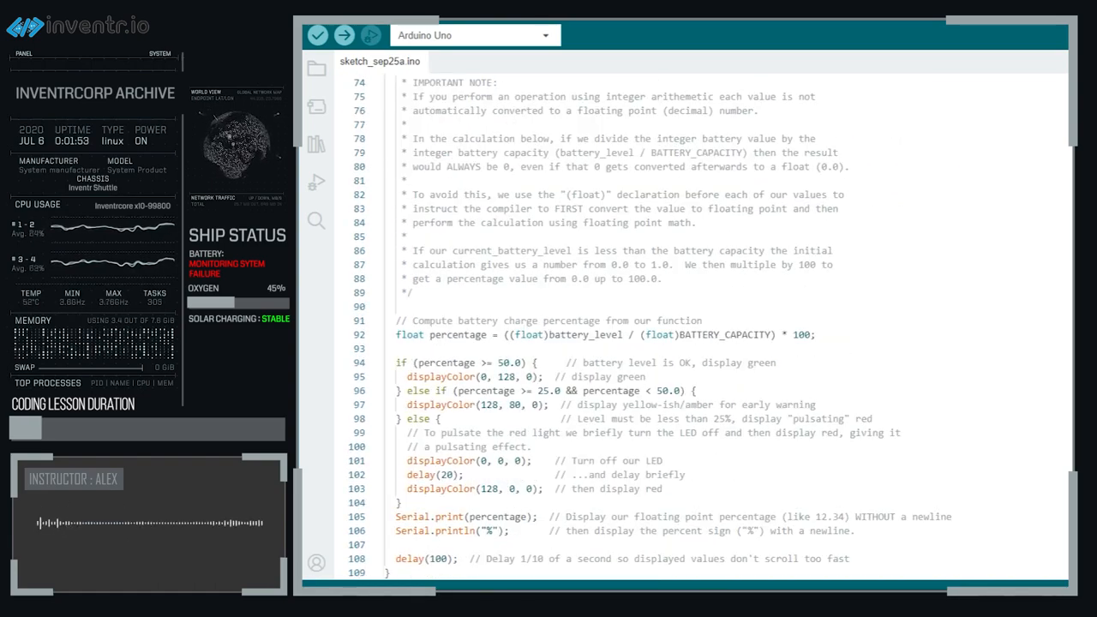
pyautogui.scroll(3)
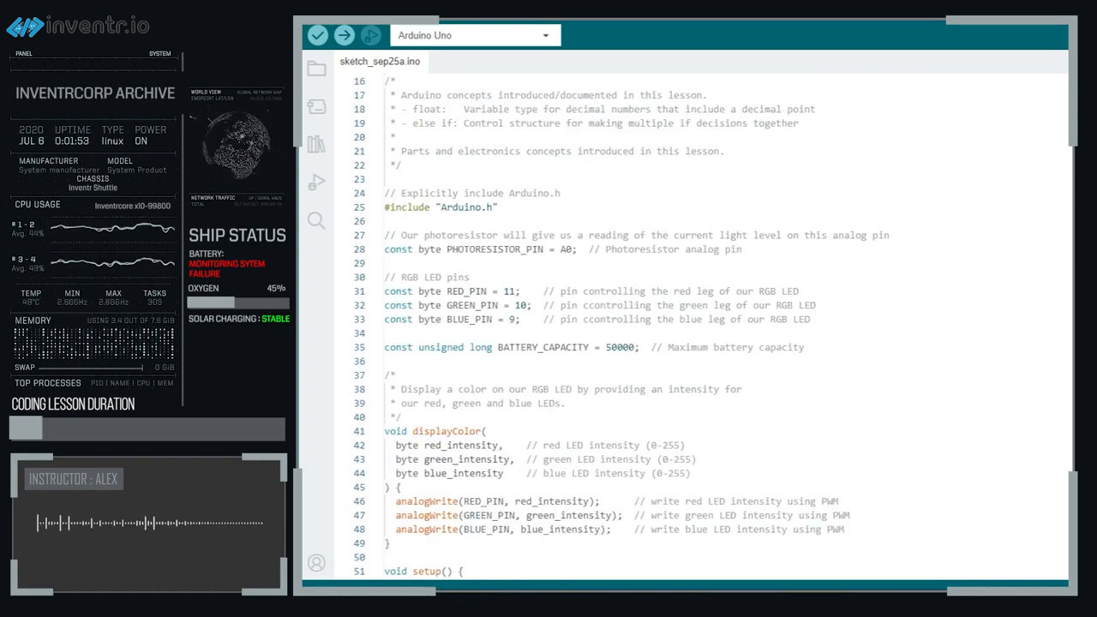
pyautogui.scroll(3)
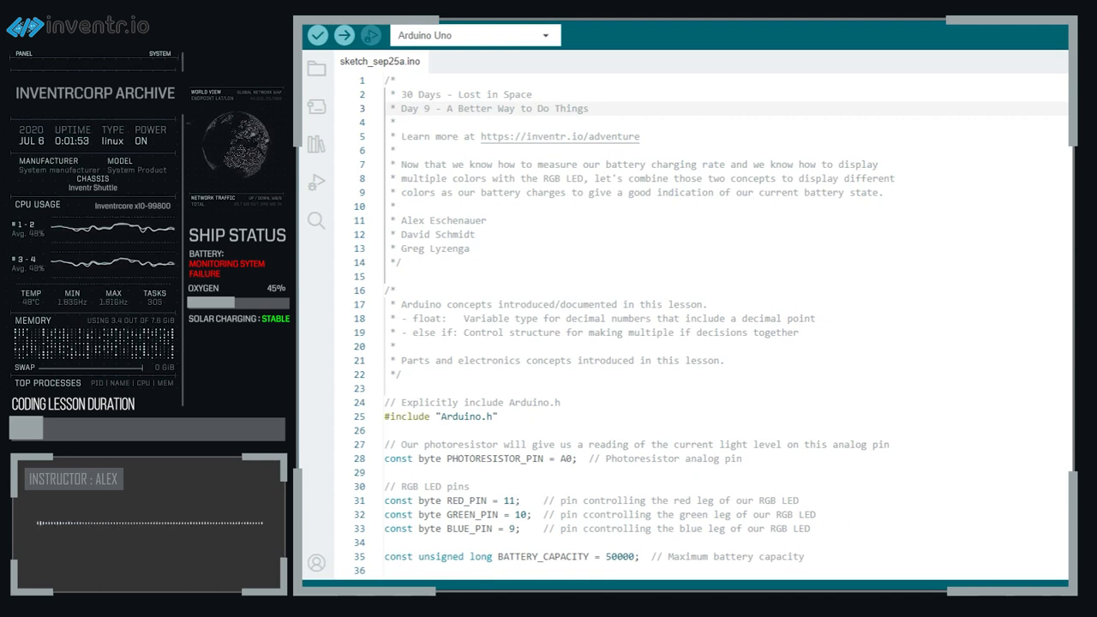
pyautogui.click(375, 80)
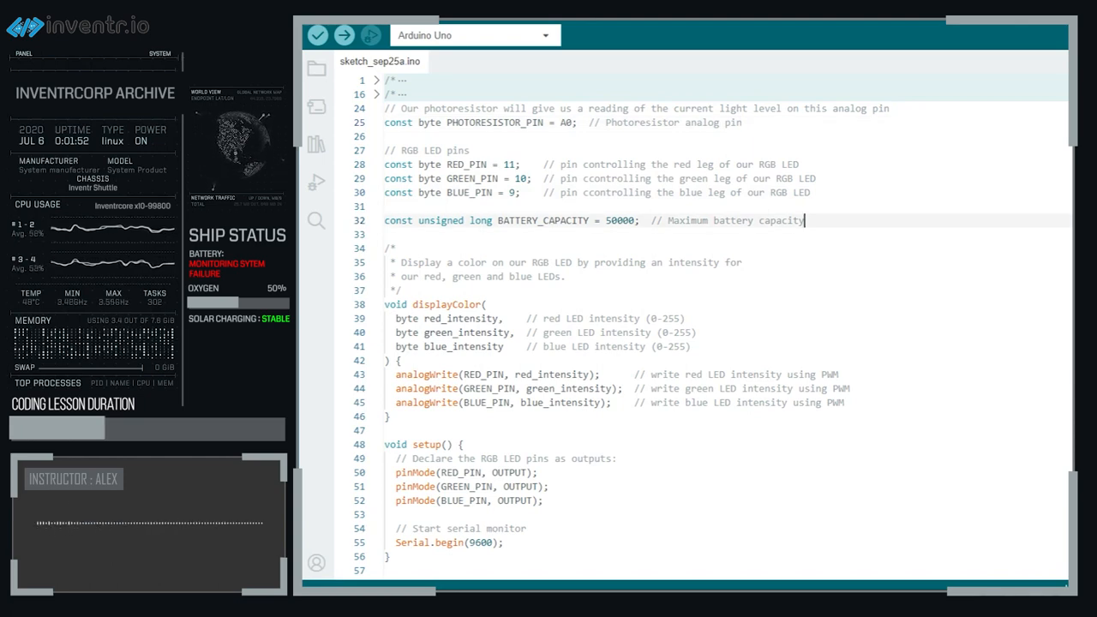
# - Select text in the displayColor parameter list to start condensing it
pyautogui.scroll(-3)
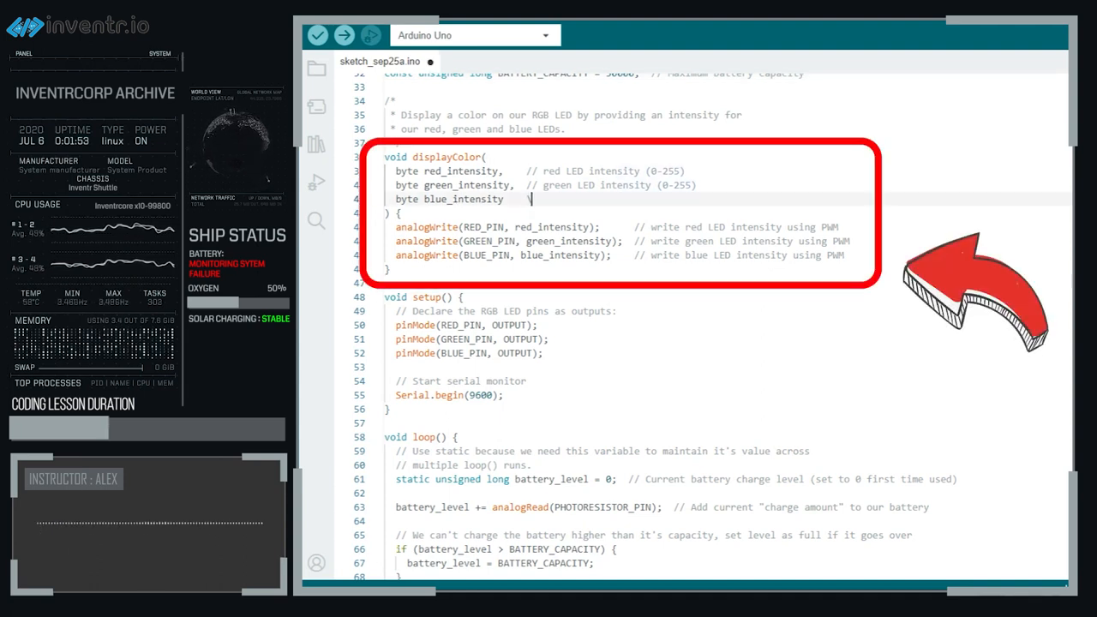
pyautogui.doubleClick(600, 186)
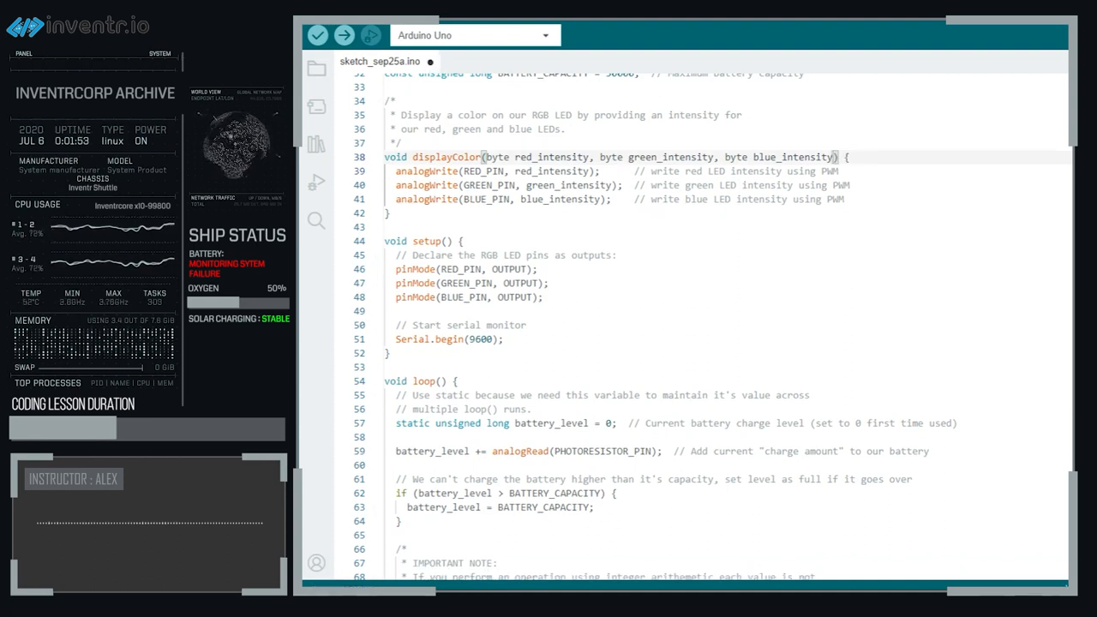
# - Select code regions around the condensed displayColor function in the editor
pyautogui.moveTo(391, 114); pyautogui.dragTo(847, 213)
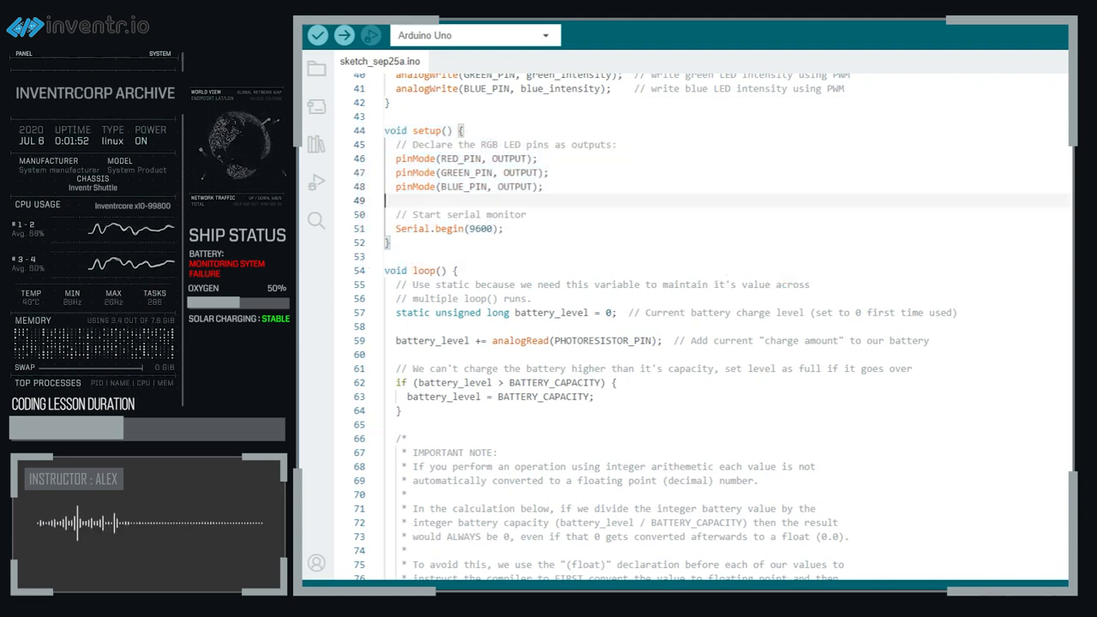
pyautogui.moveTo(396, 199); pyautogui.dragTo(504, 228)
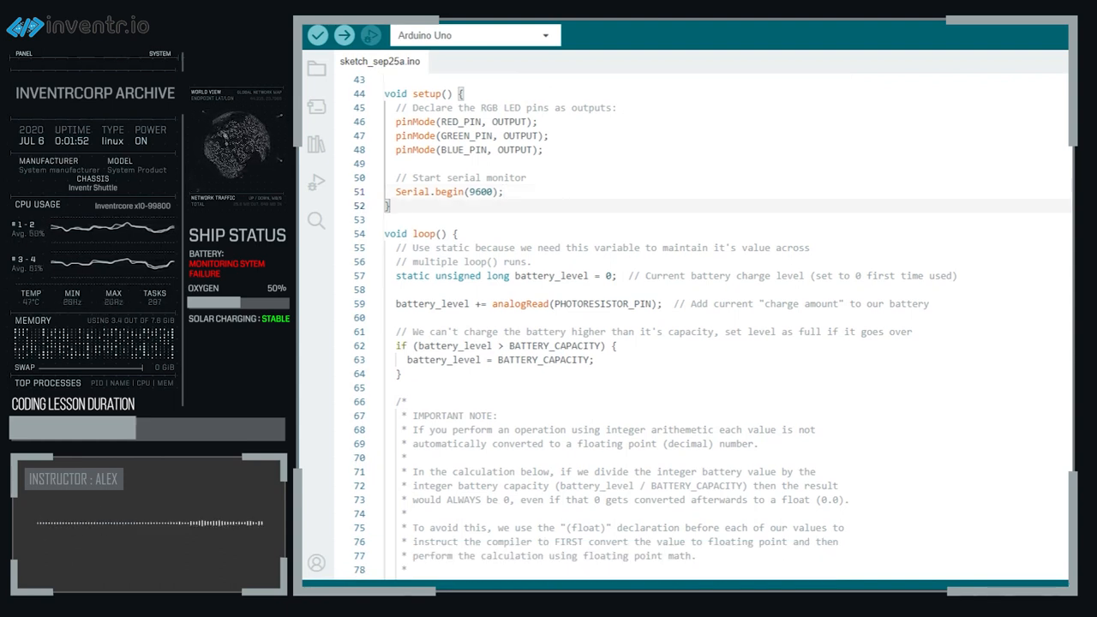
pyautogui.doubleClick(423, 233)
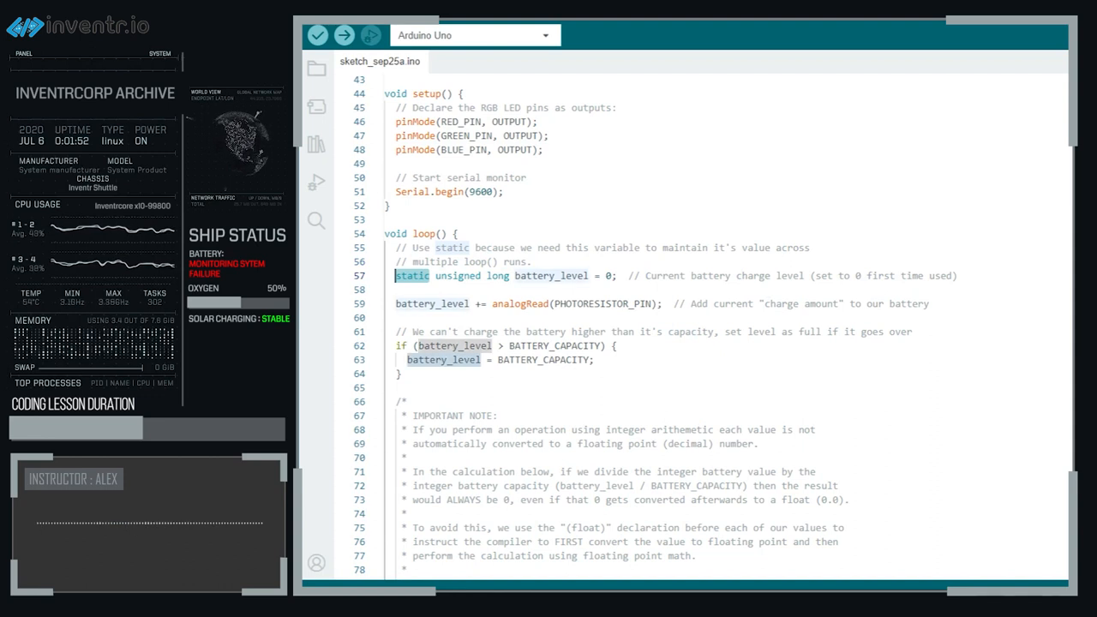
pyautogui.moveTo(552, 276)
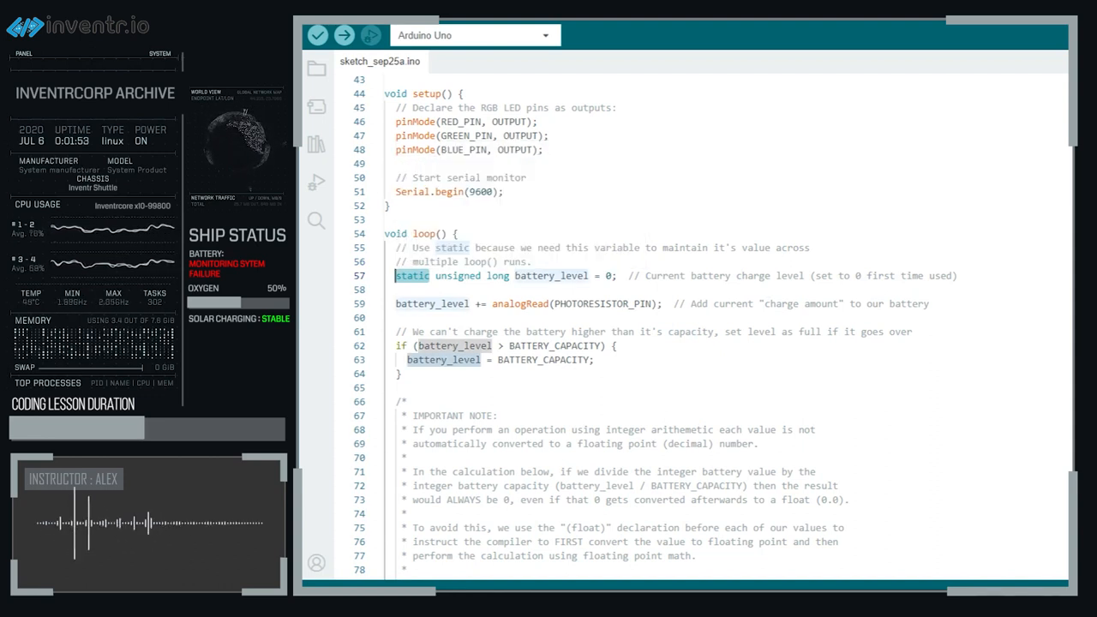
pyautogui.click(495, 261)
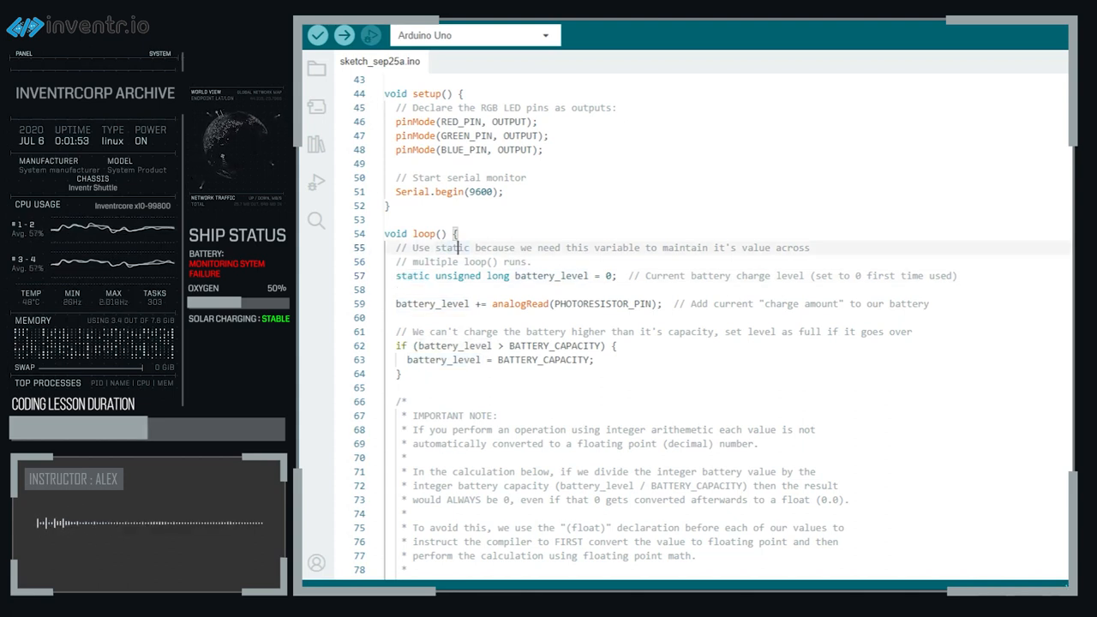
pyautogui.doubleClick(412, 275)
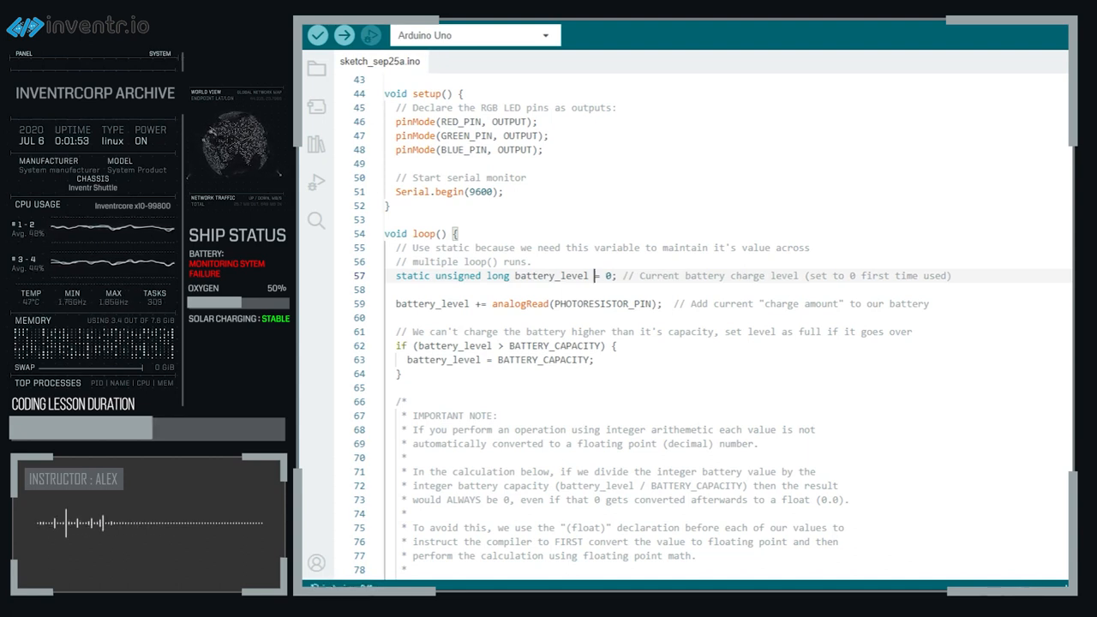
pyautogui.moveTo(378, 233); pyautogui.dragTo(759, 444)
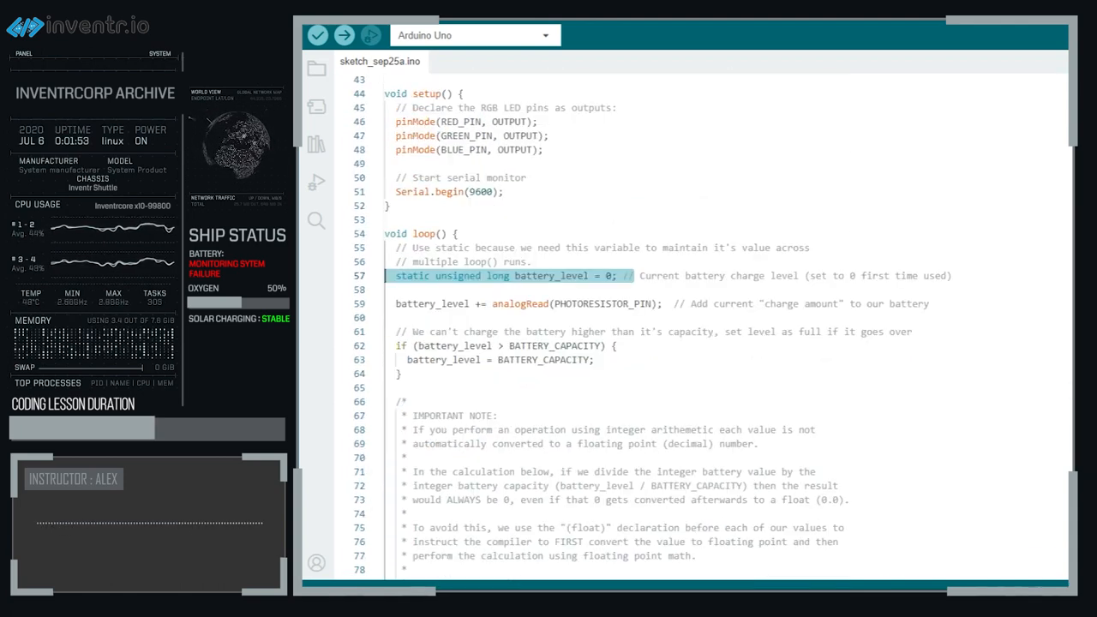
pyautogui.scroll(-3)
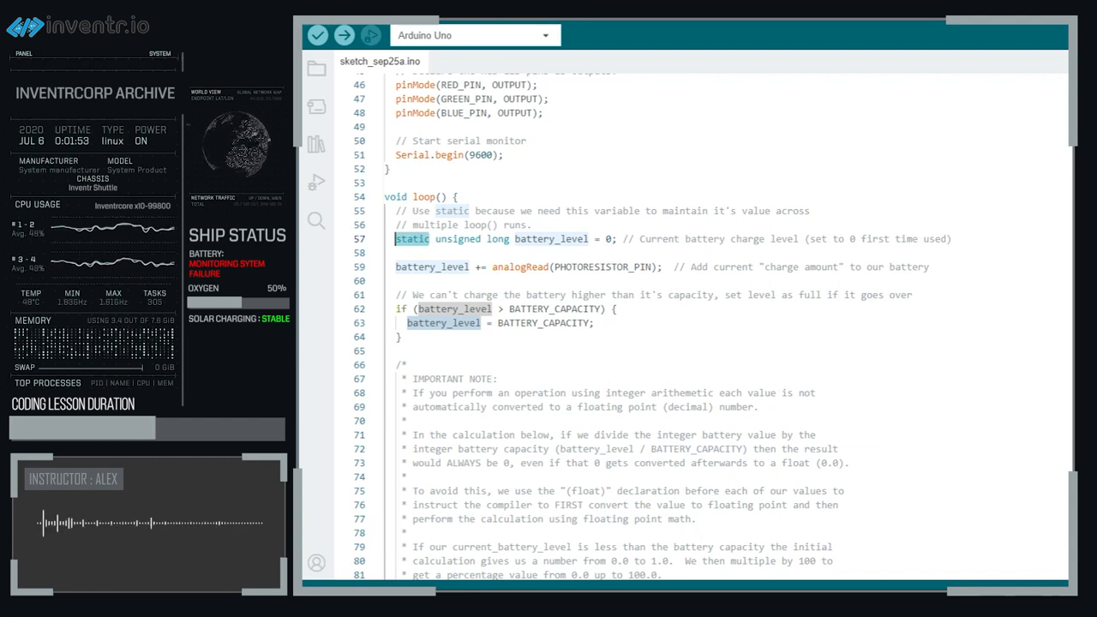
pyautogui.click(437, 238)
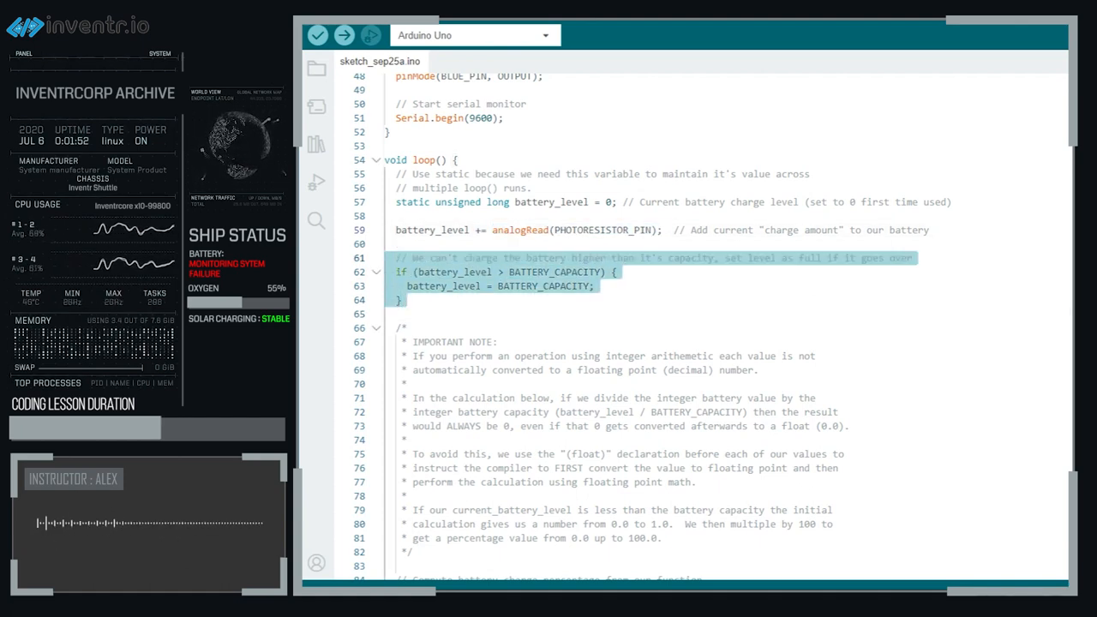
pyautogui.scroll(3)
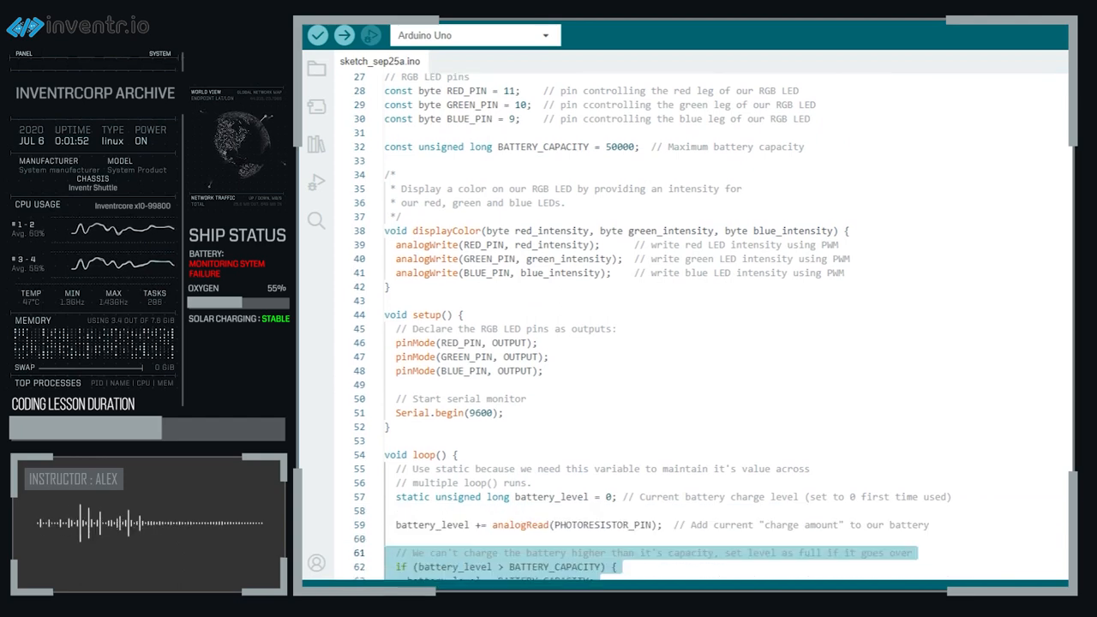
pyautogui.scroll(-3)
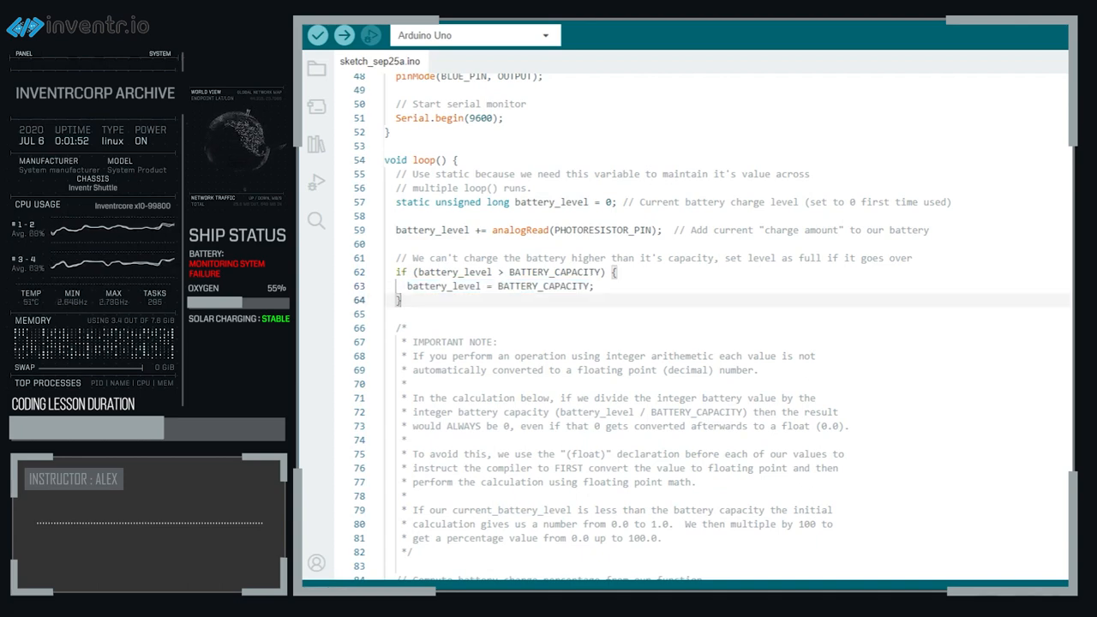
pyautogui.scroll(-3)
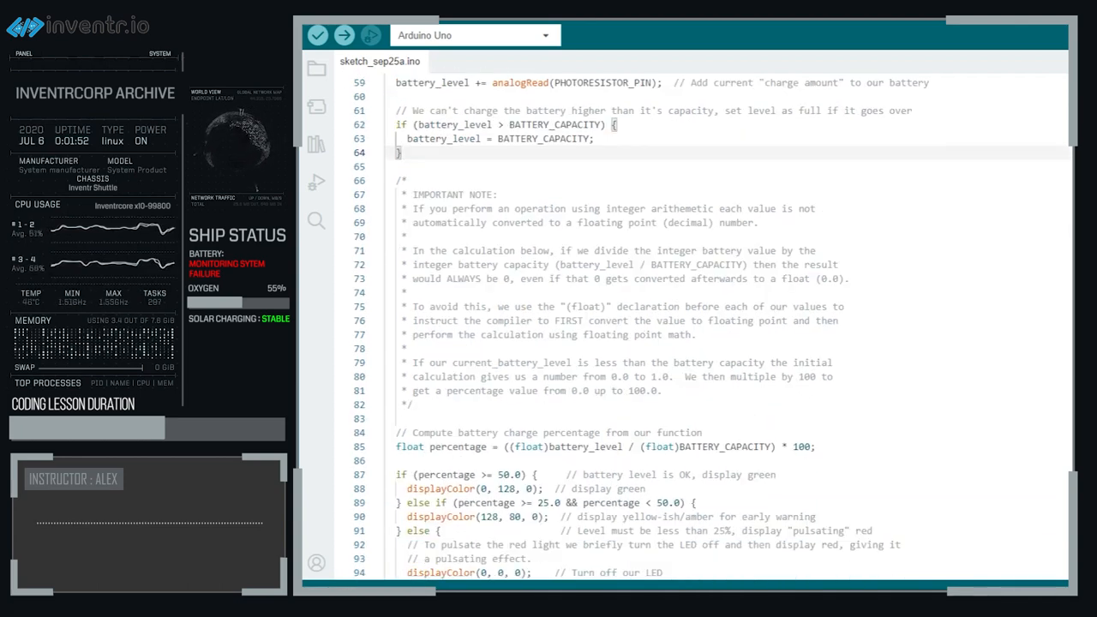
# - Scroll down to the long integer-arithmetic note in loop
pyautogui.scroll(-3)
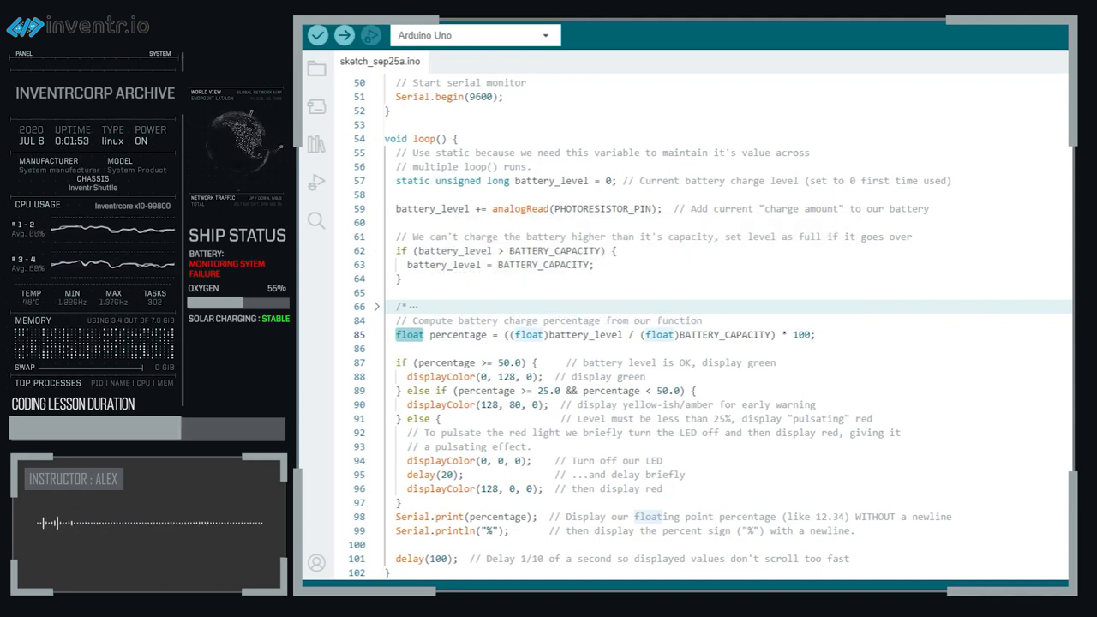
pyautogui.doubleClick(585, 334)
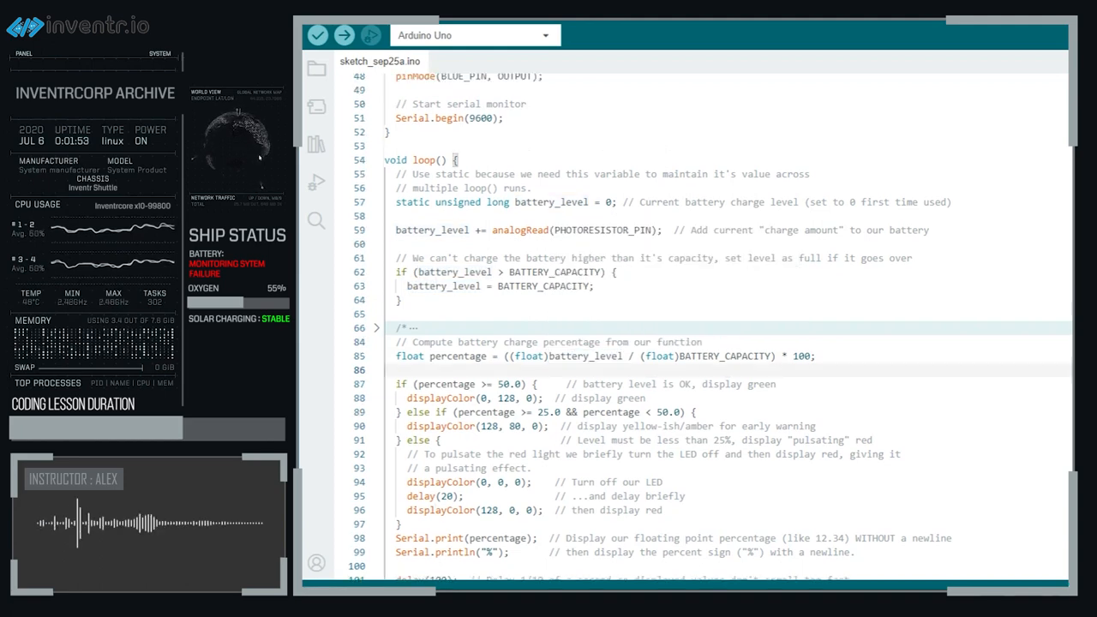
pyautogui.doubleClick(586, 355)
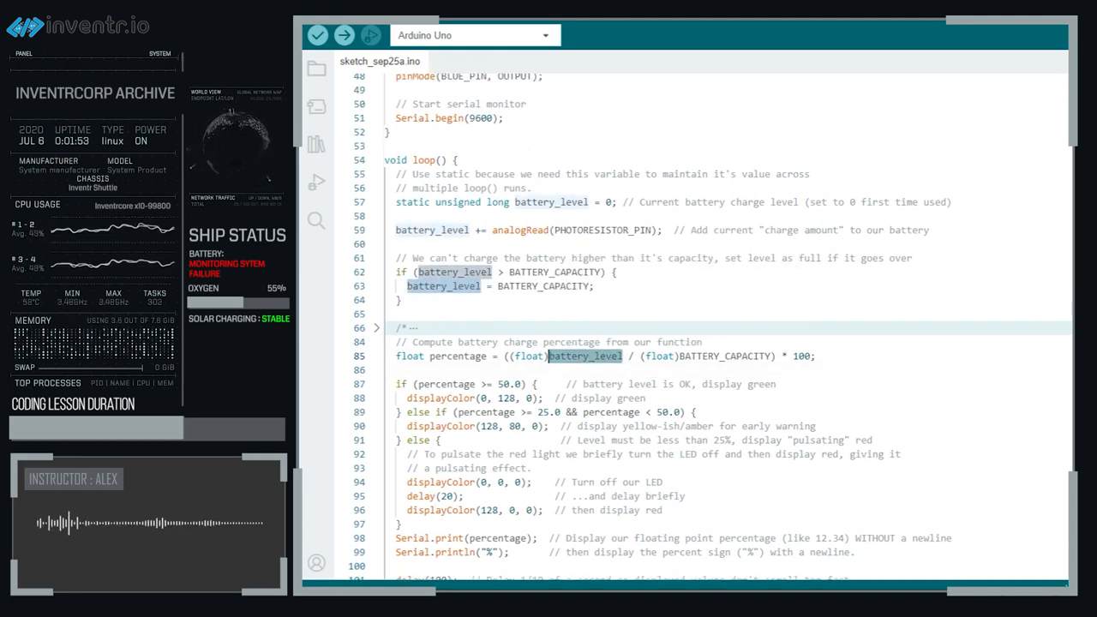
pyautogui.scroll(3)
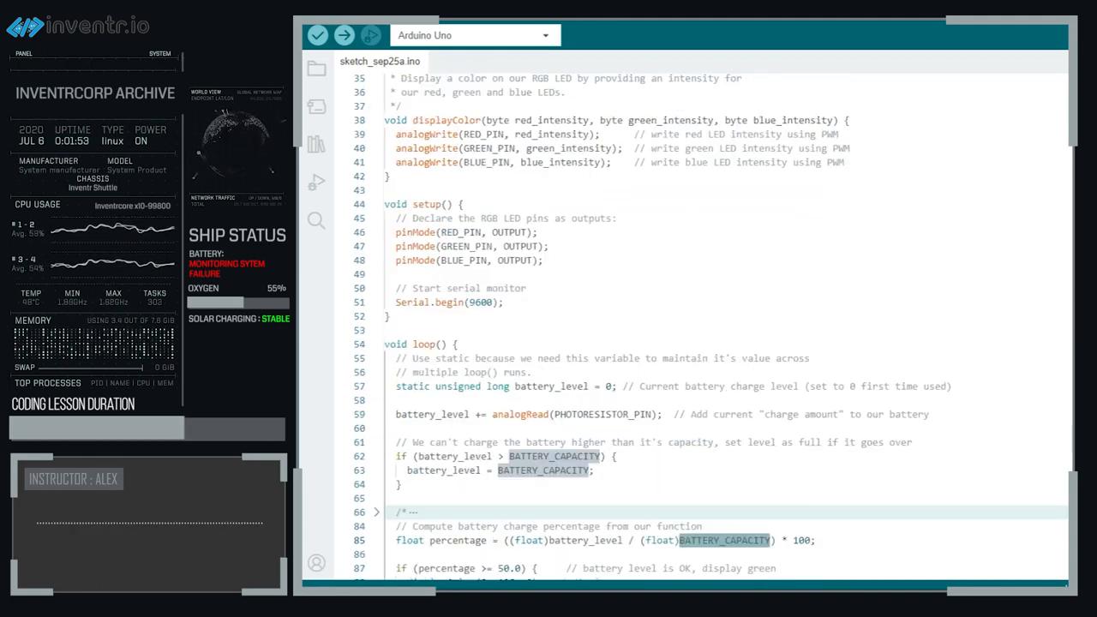
pyautogui.scroll(-3)
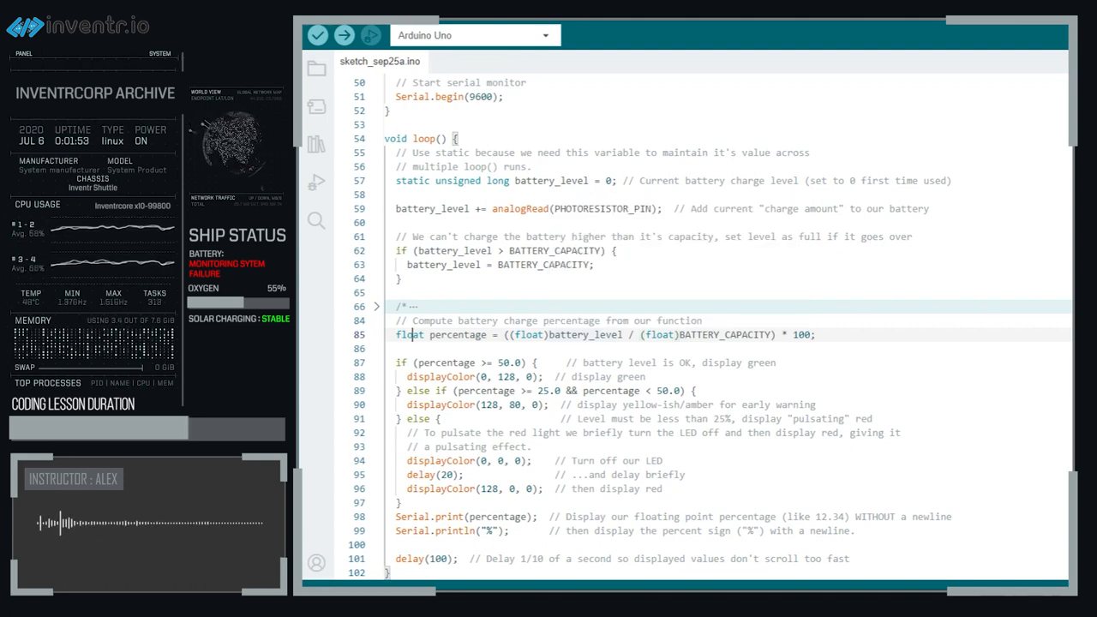
pyautogui.doubleClick(585, 335)
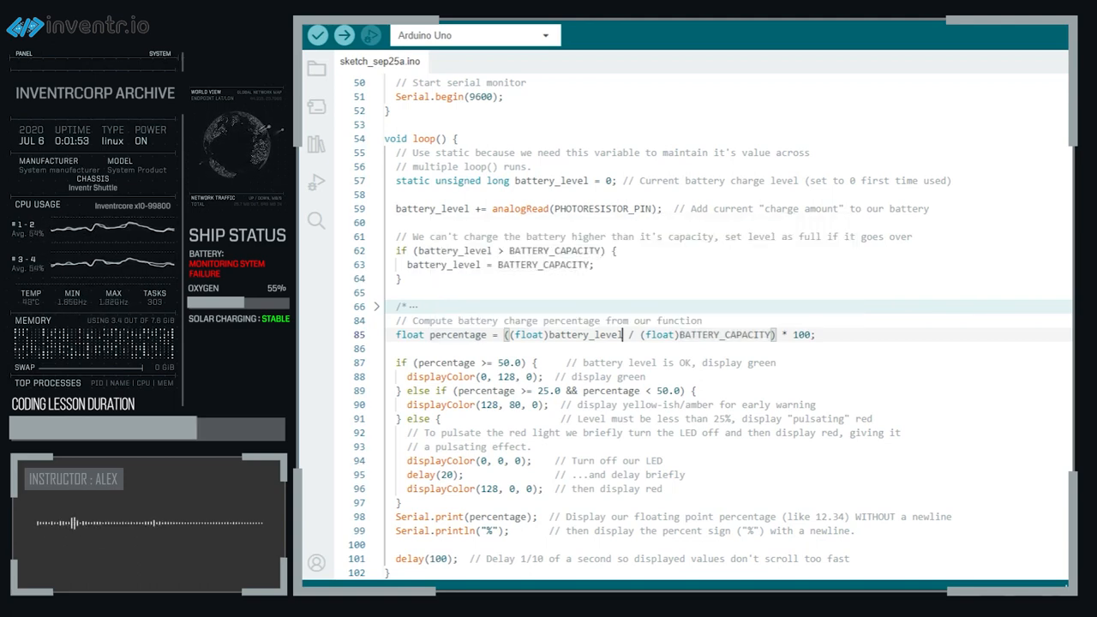
pyautogui.doubleClick(585, 334)
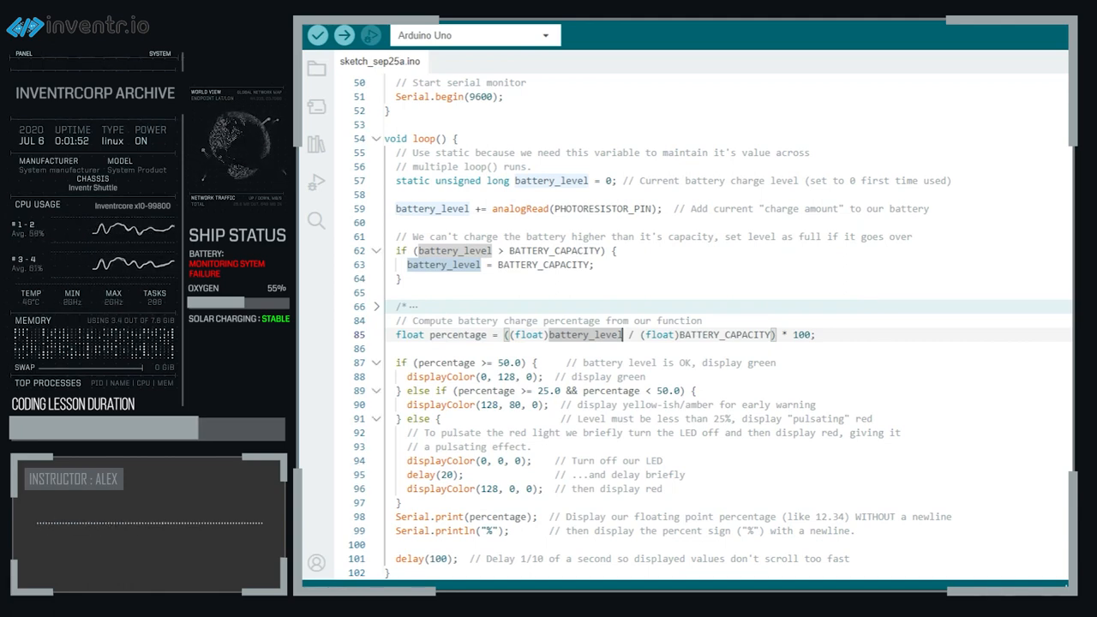
pyautogui.click(377, 306)
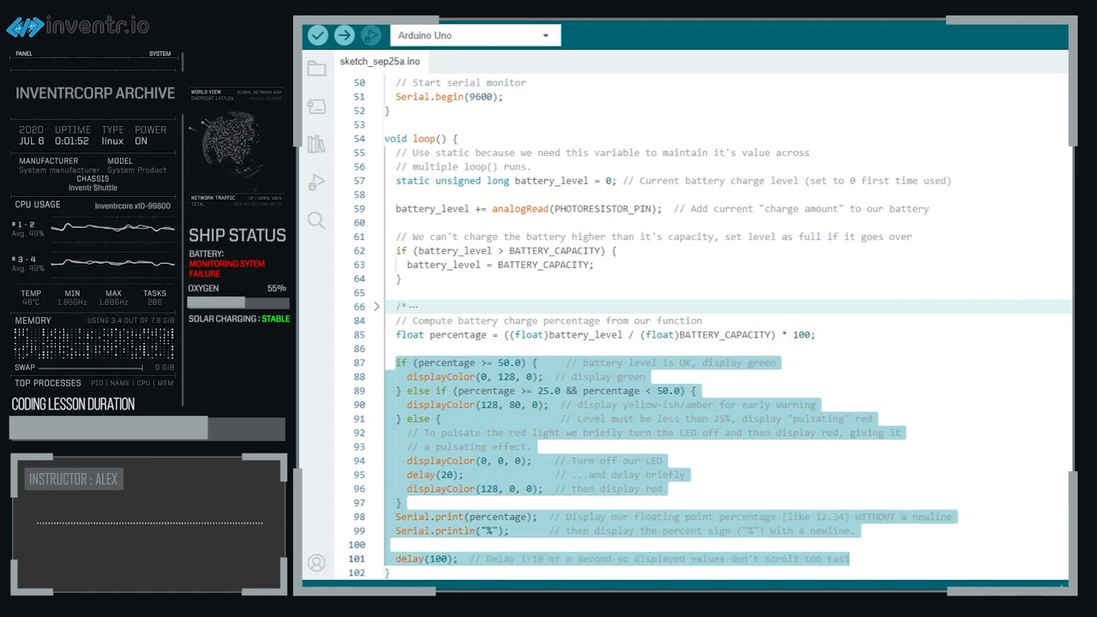
pyautogui.click(645, 377)
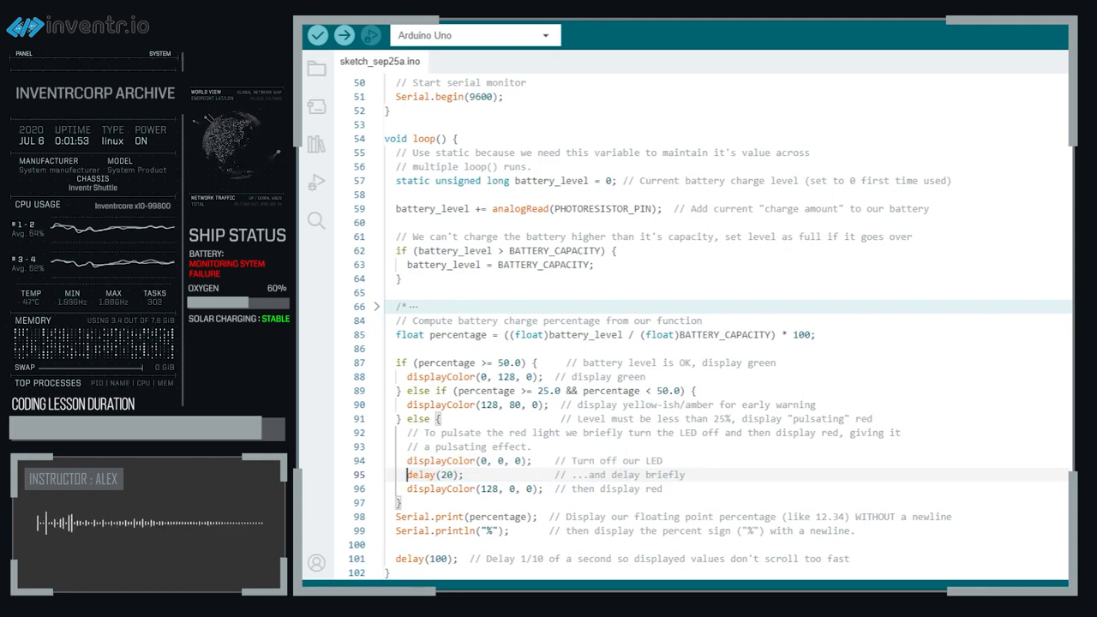
pyautogui.doubleClick(617, 474)
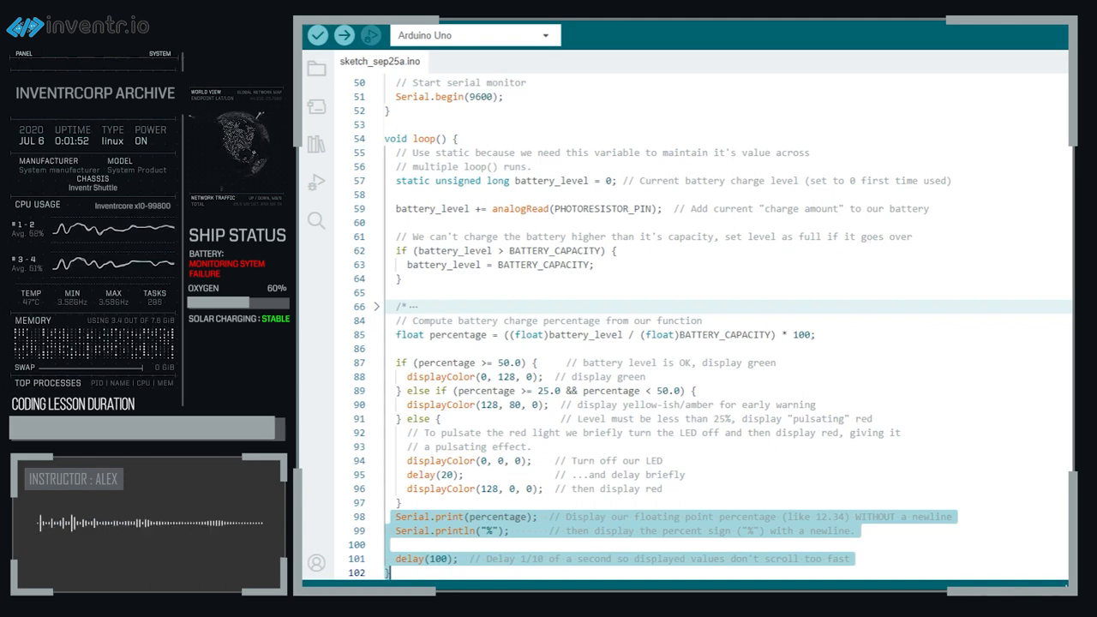
pyautogui.scroll(3)
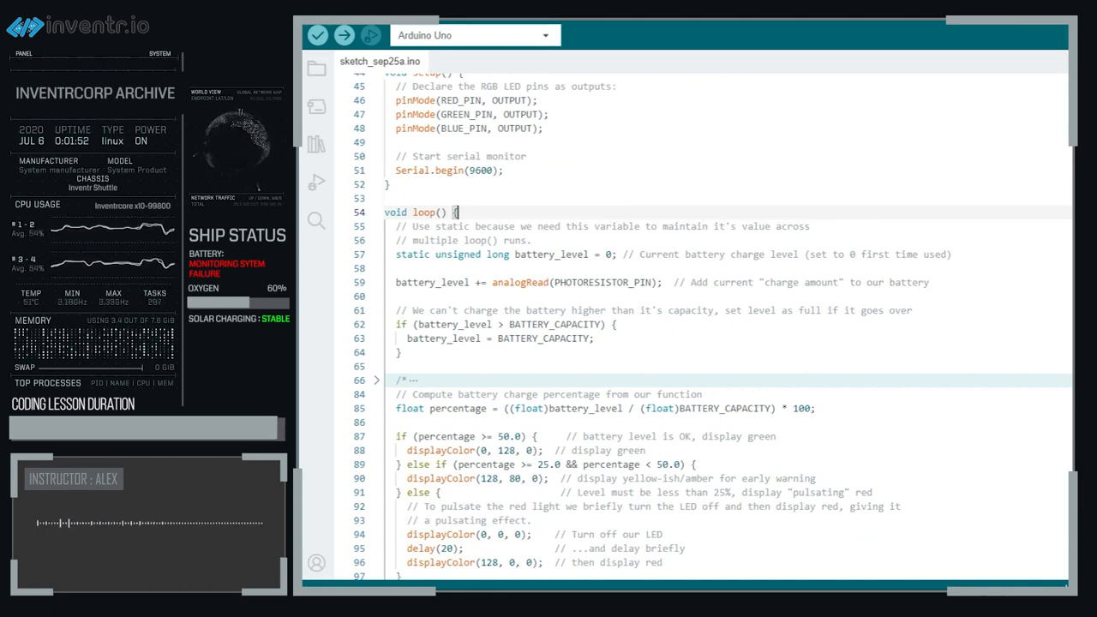
pyautogui.scroll(-3)
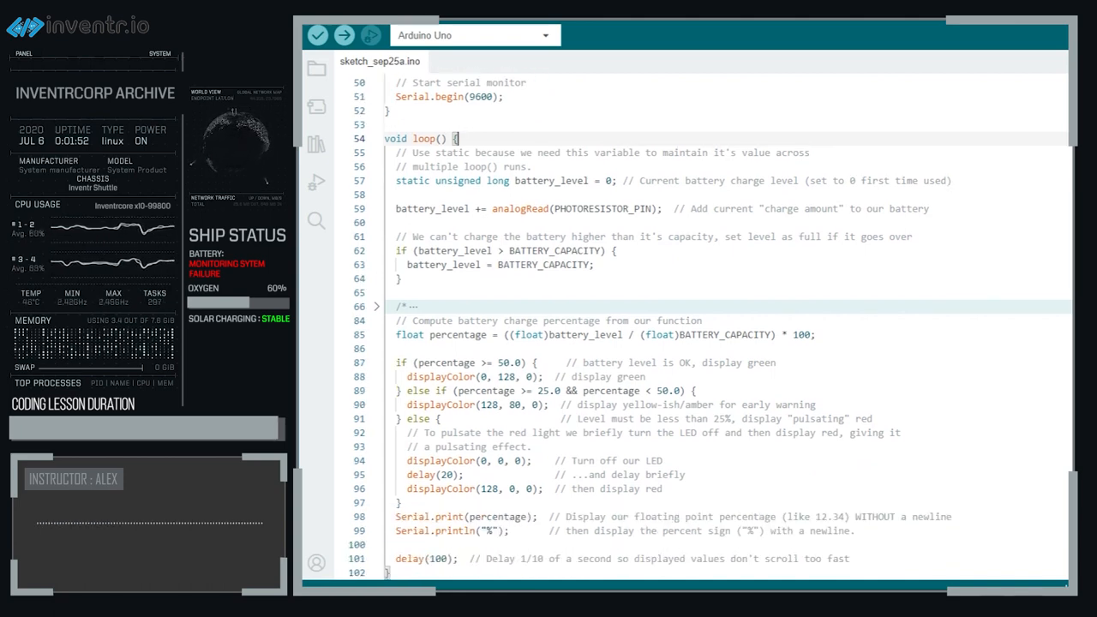
pyautogui.scroll(3)
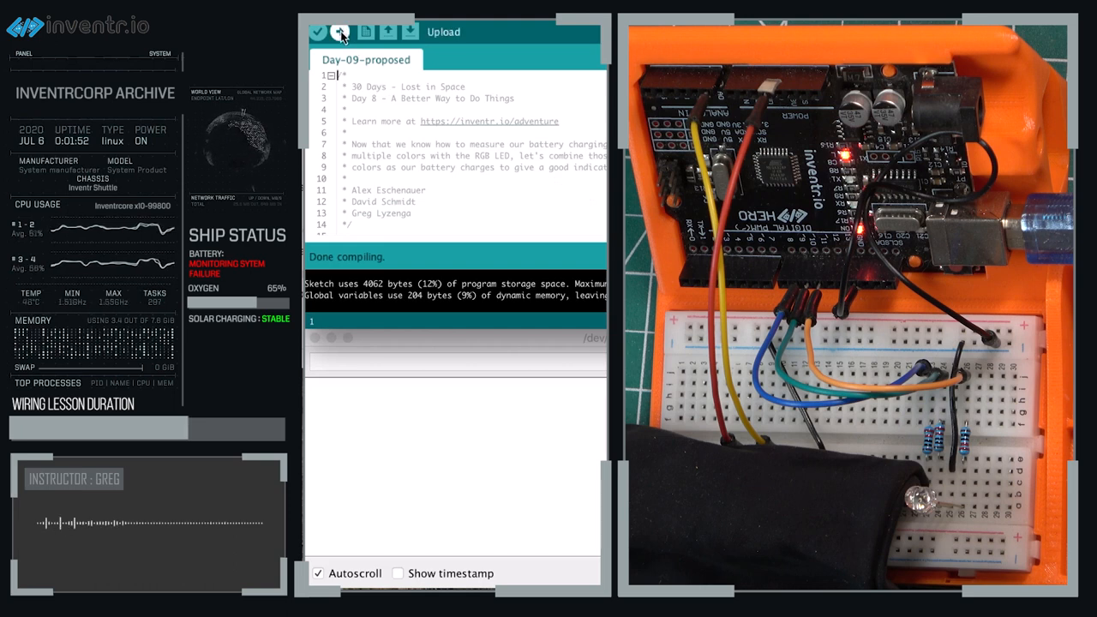
# - Compile and upload the Day-09-proposed sketch to the HERO board
pyautogui.click(340, 32)
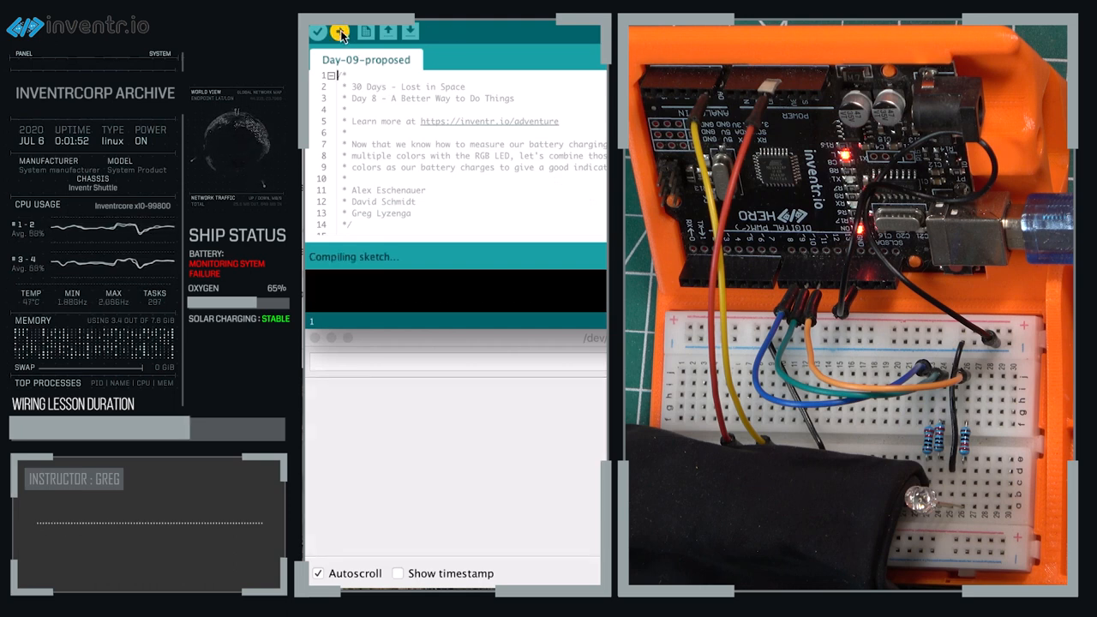
pyautogui.click(340, 32)
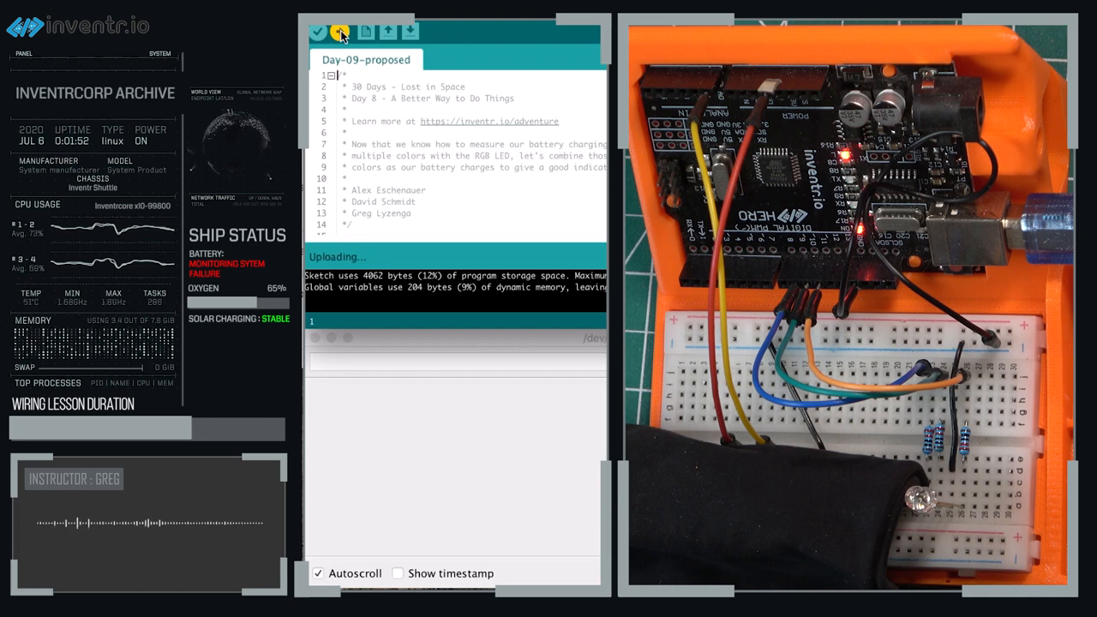